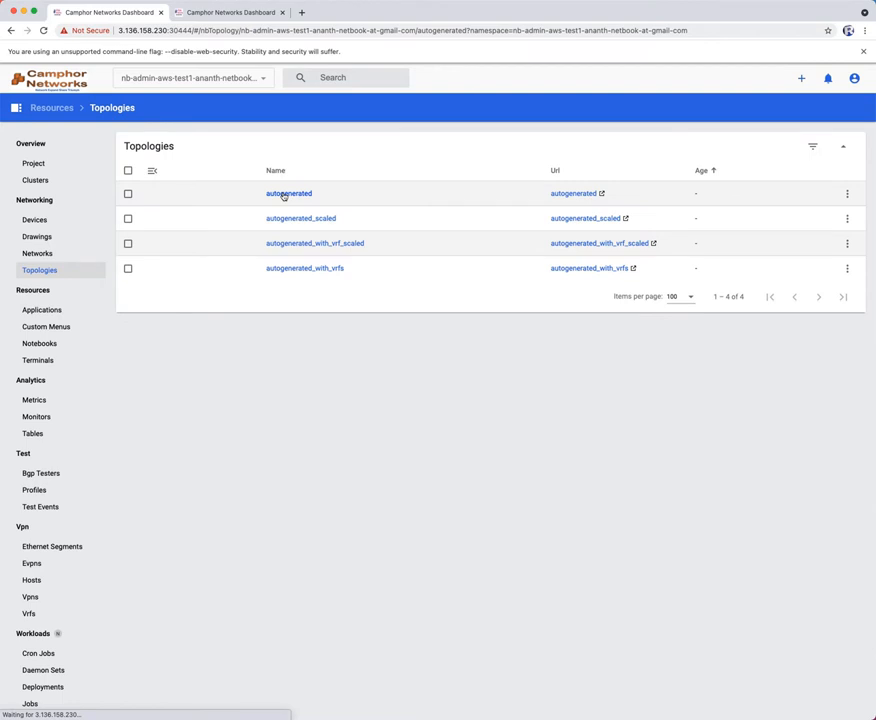
- Open the 'autogenerated' topology diagram from the Topologies list
click(289, 193)
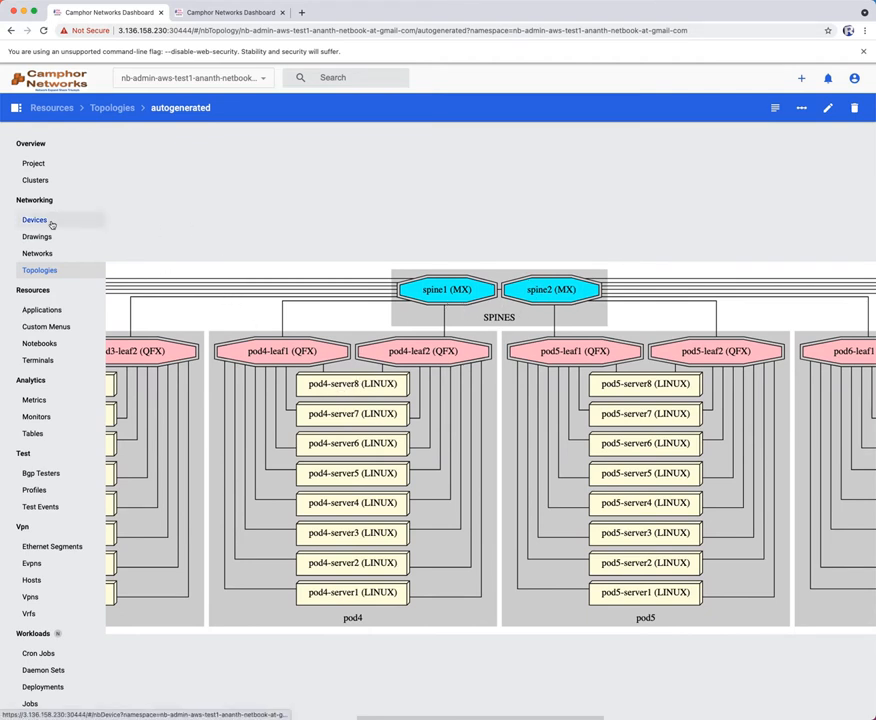
- Show the Devices table listing the 83 pod leaf switches and Linux servers, all healthy
click(35, 219)
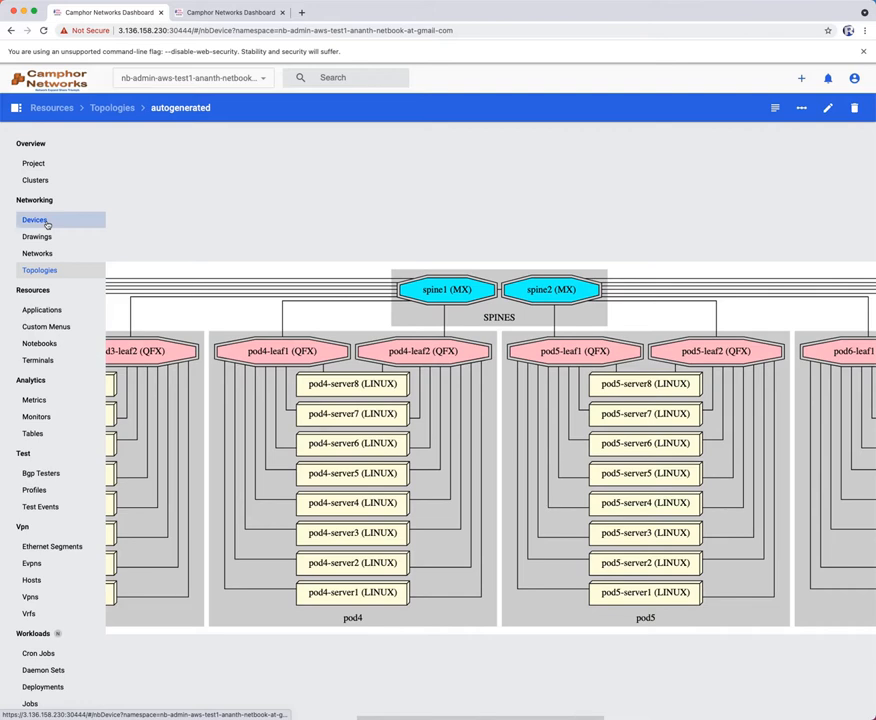
click(35, 219)
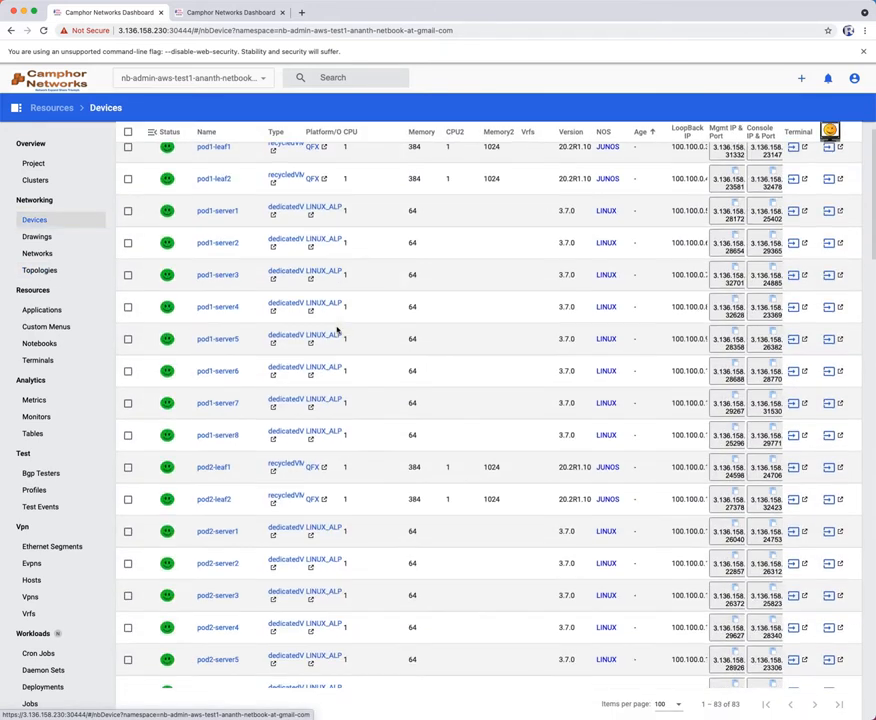
scroll(down, 3)
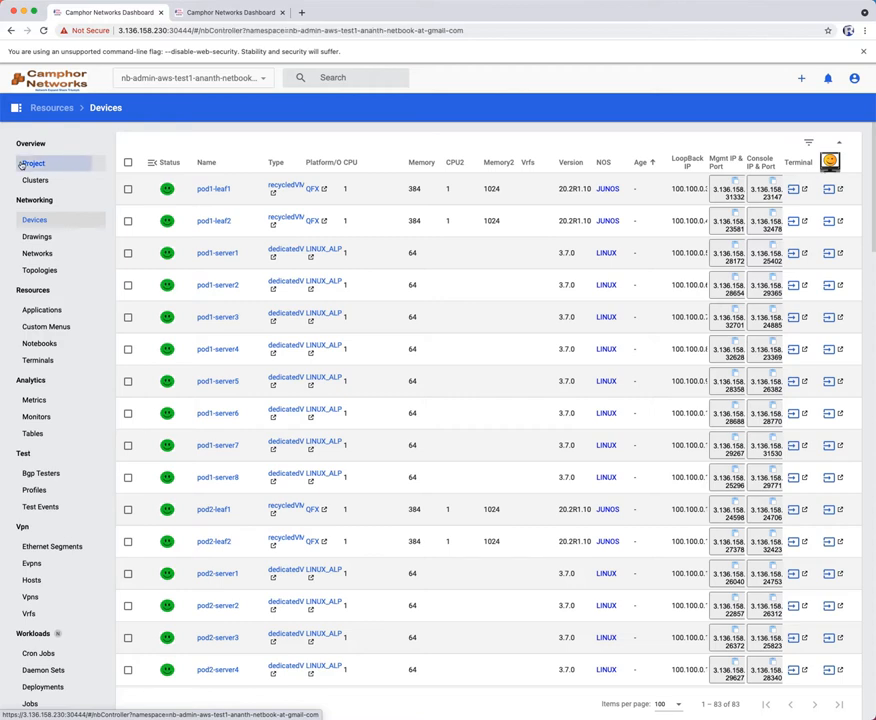
- Show the Project overview with the Resources Summary chart of devices, VMs, pods and containers
click(34, 163)
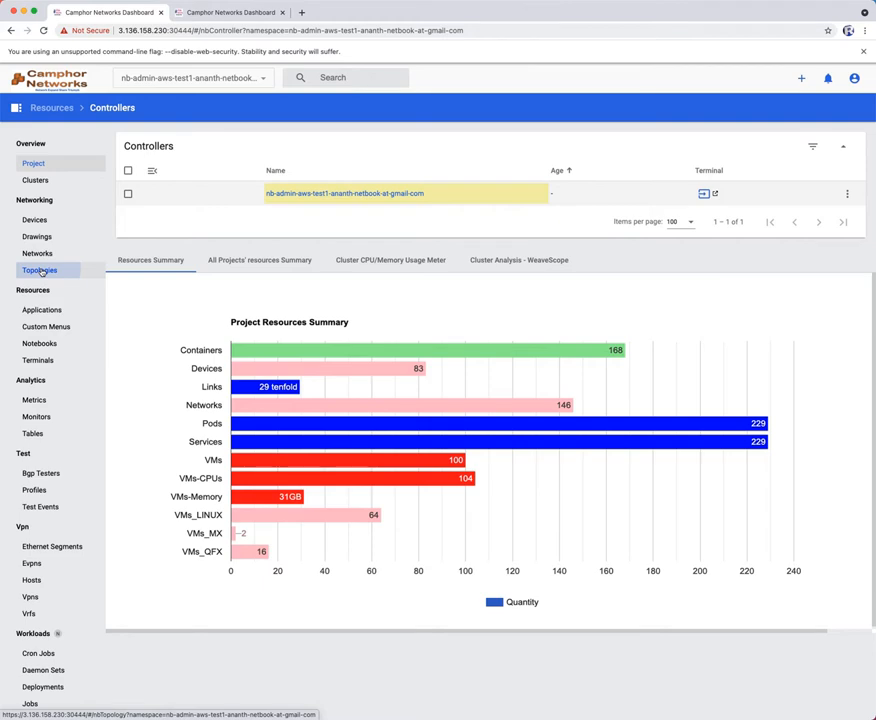
- Return to the autogenerated topology and open a shell on spine1
click(39, 270)
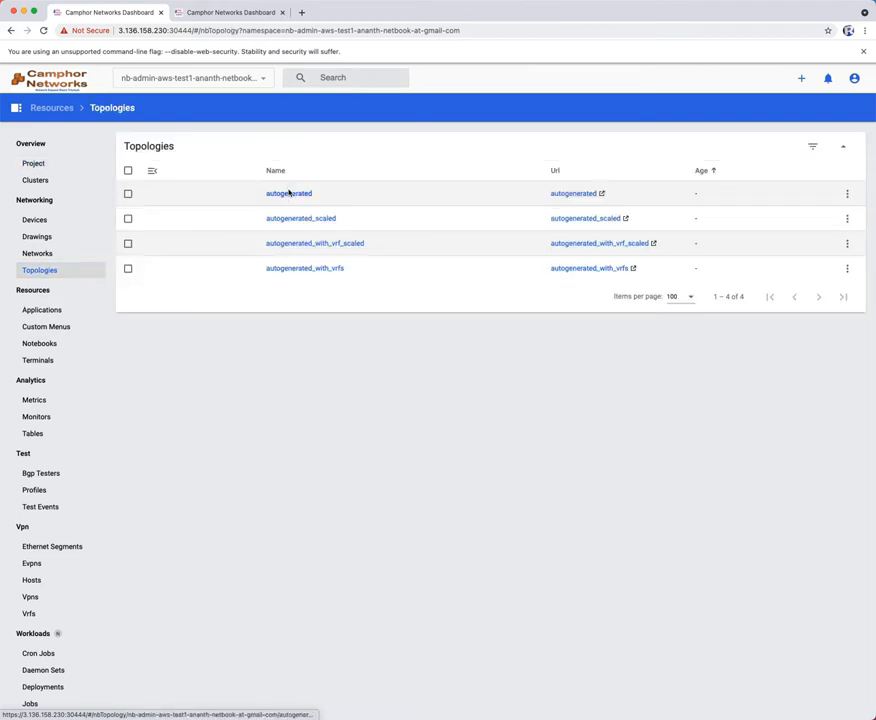
click(288, 193)
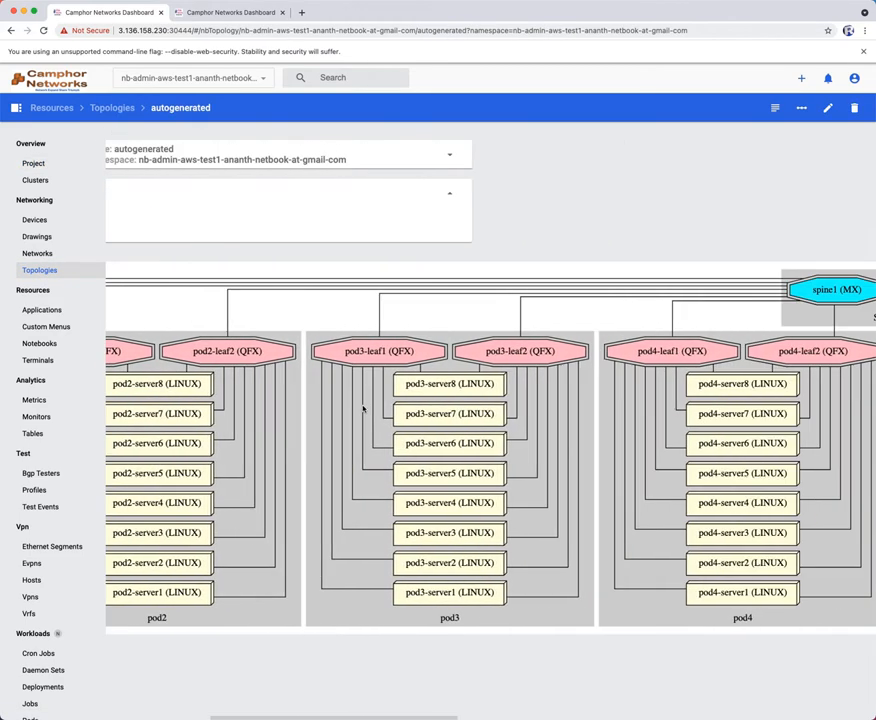
click(840, 289)
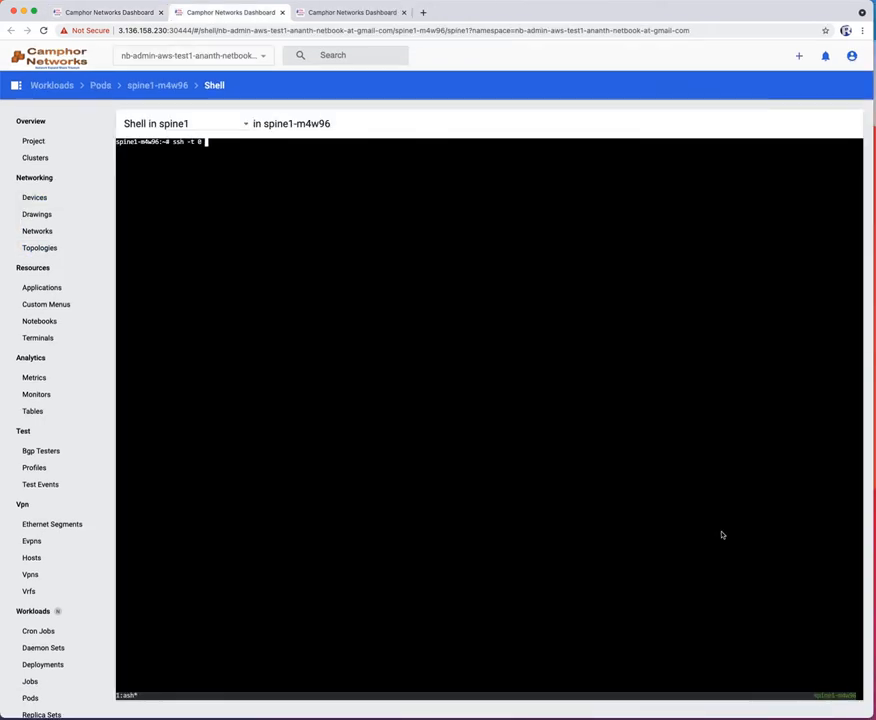
- Run the Junos CLI on spine1 with show bgp summary (25 peers, none down), then go back to the topology
text(cli)
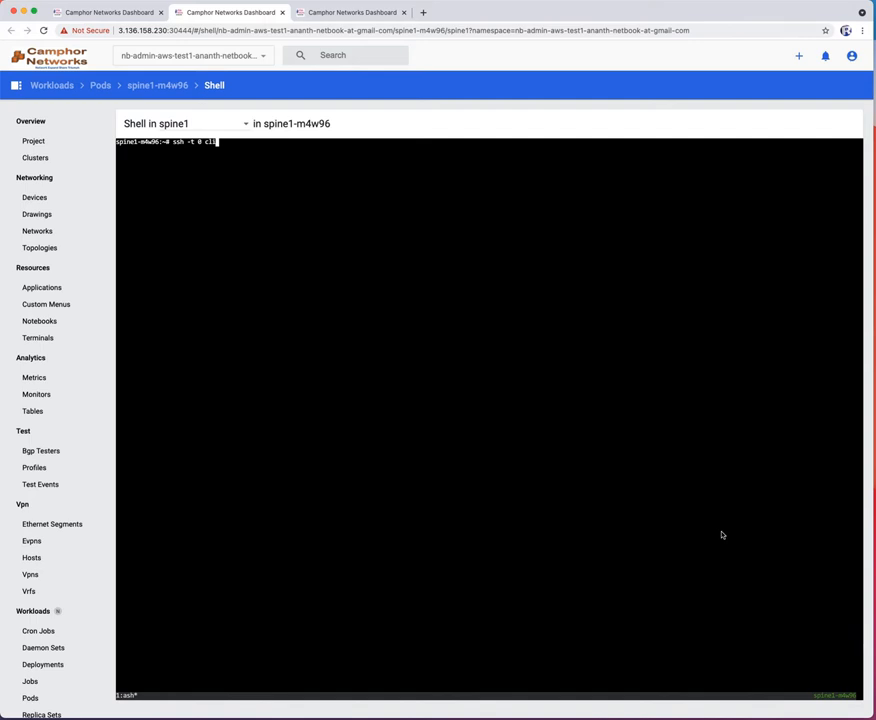
text(show bgp summary)
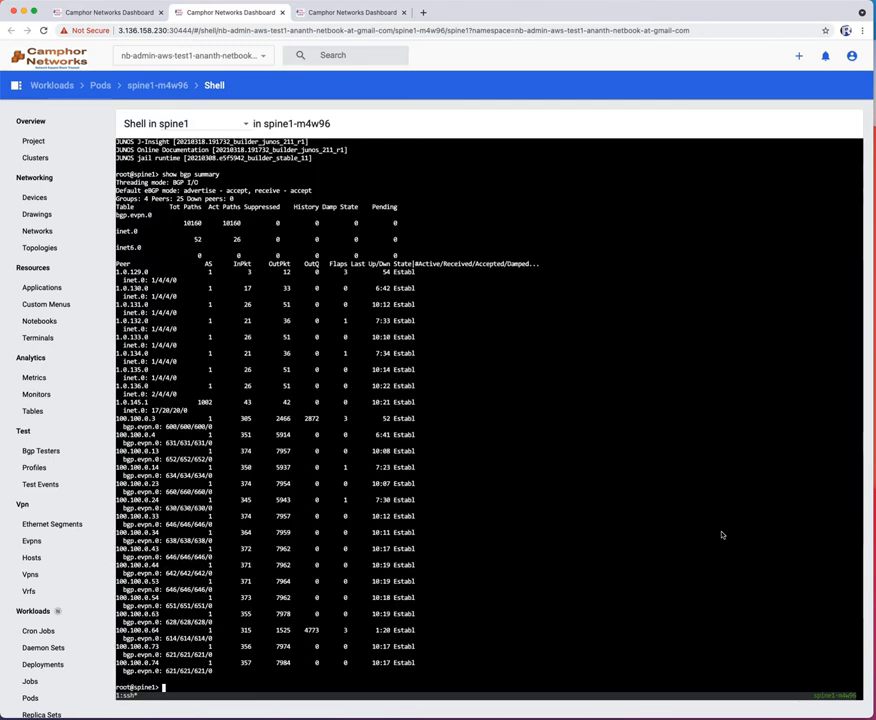
text(show)
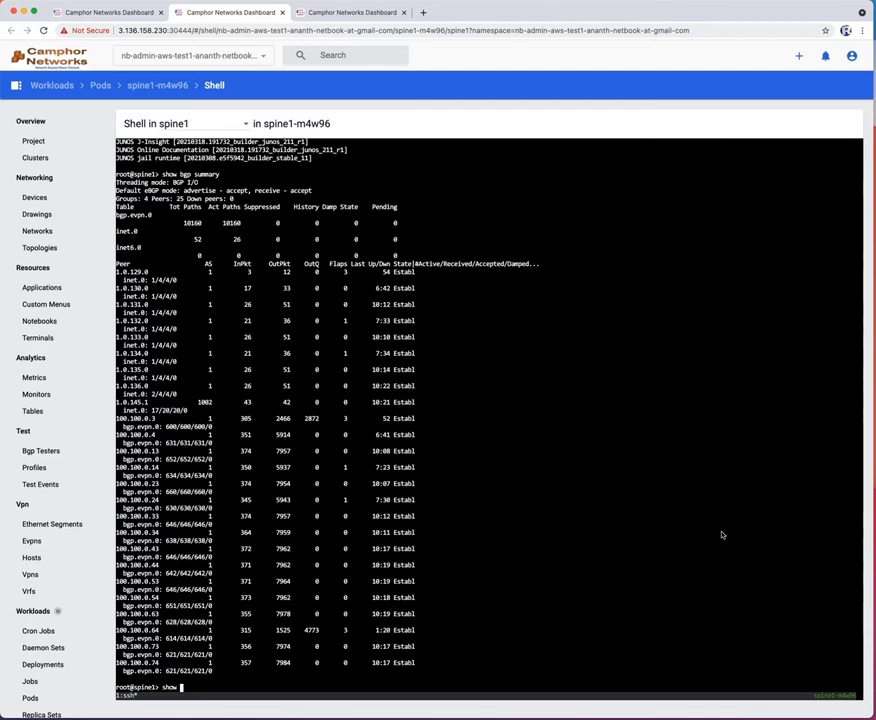
click(40, 270)
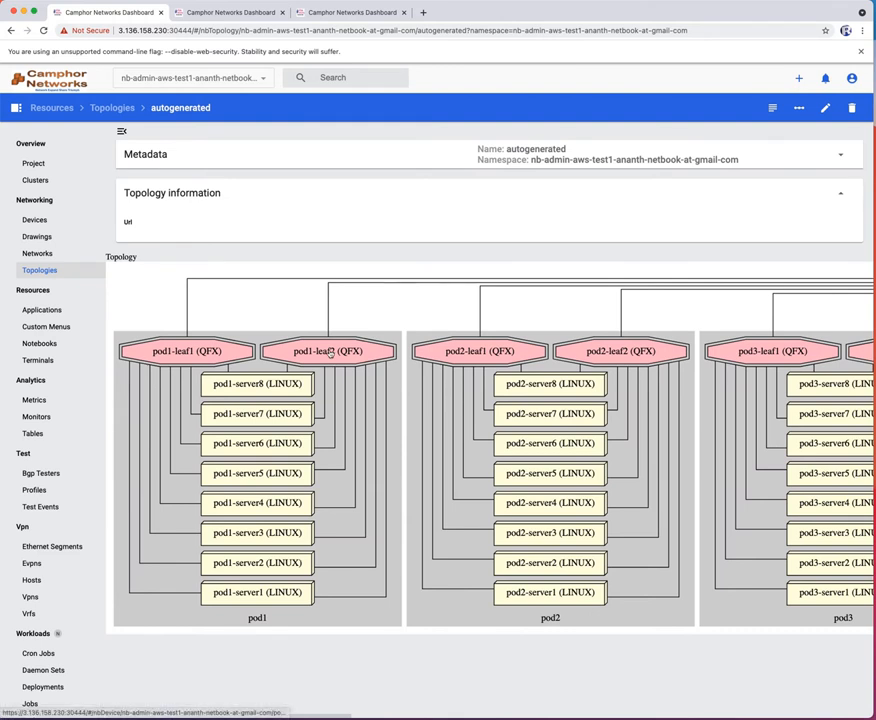
- Open the pod1-leaf2 node in a separate browser tab
right_click(328, 351)
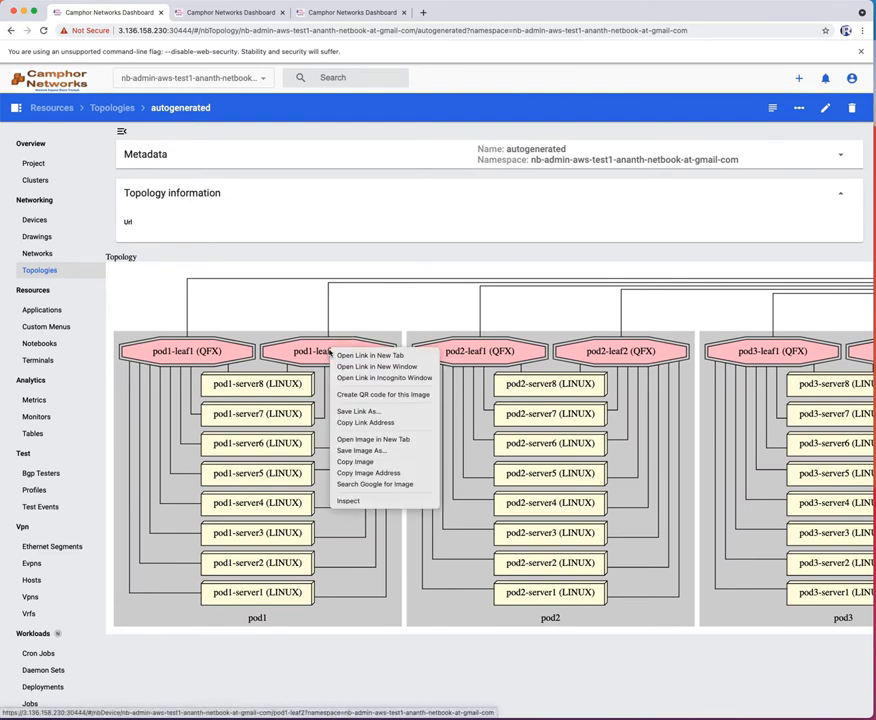
click(368, 355)
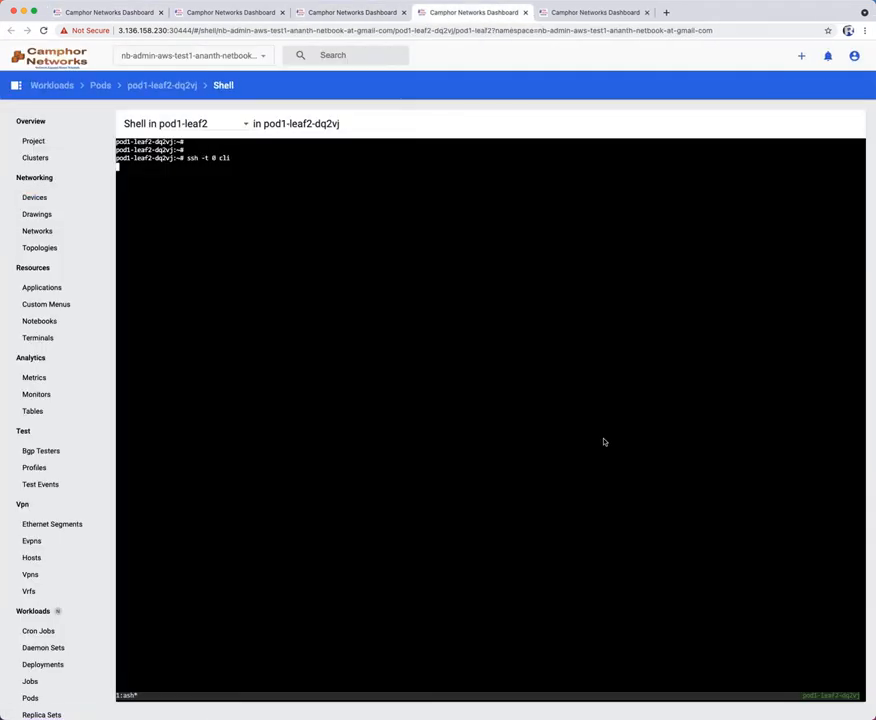
- Run show version, show bgp summary and show interfaces terse | grep ae on pod1-leaf2
text(show vre)
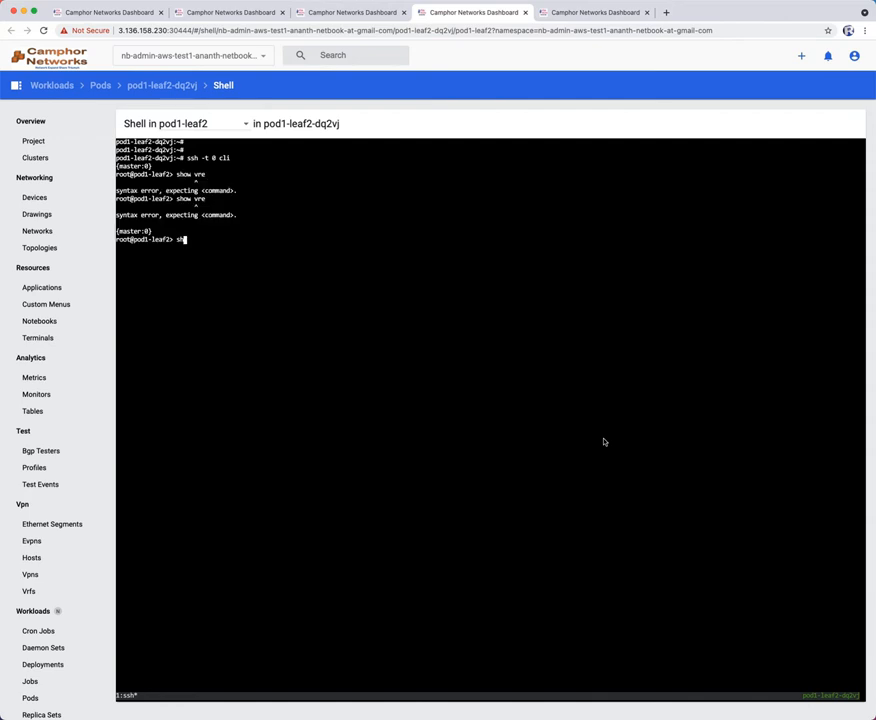
text(show version)
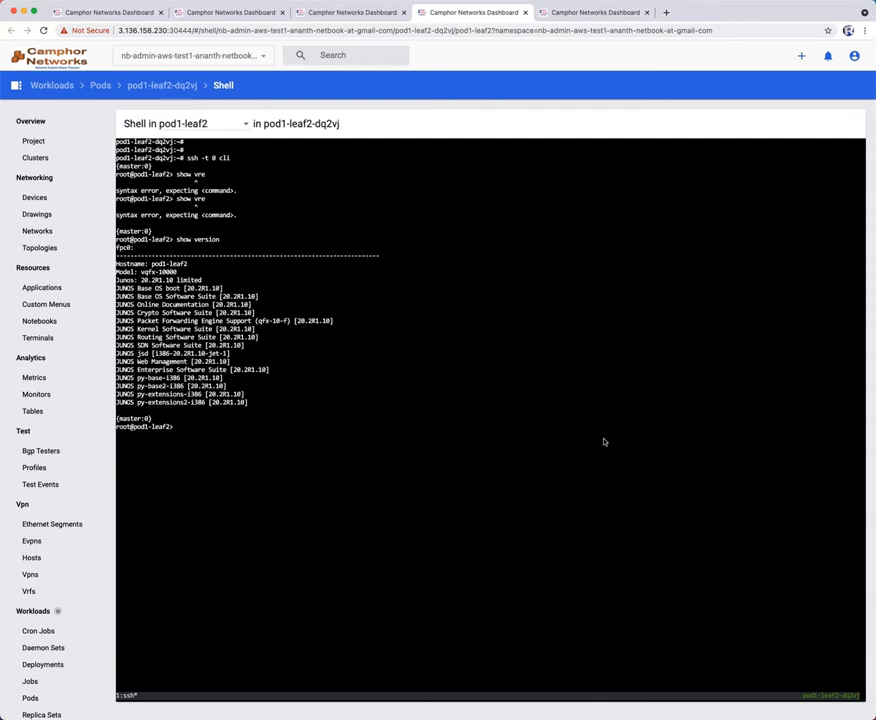
text(show bgp summary)
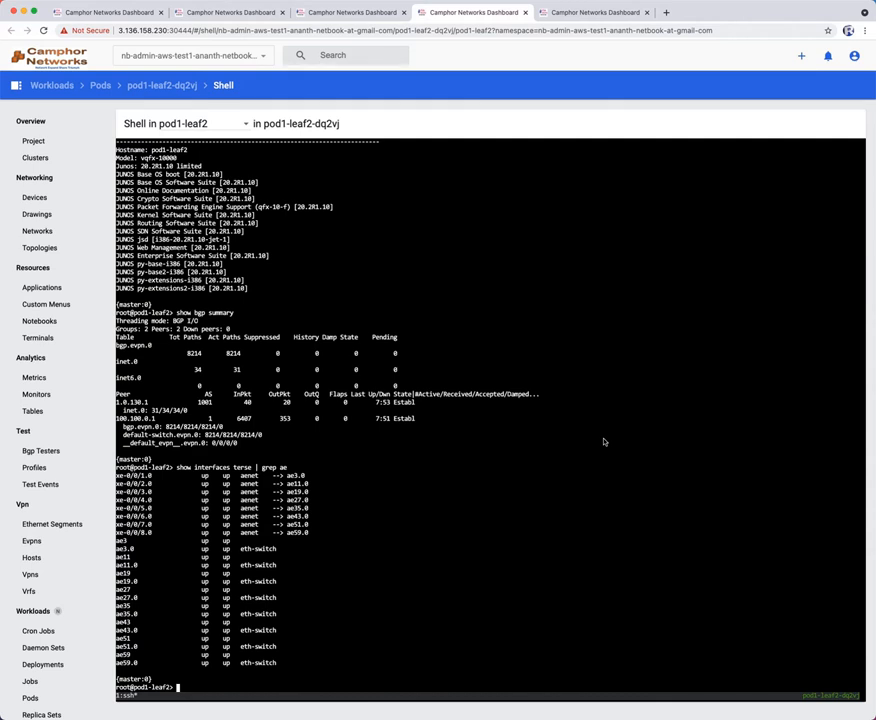
text(show)
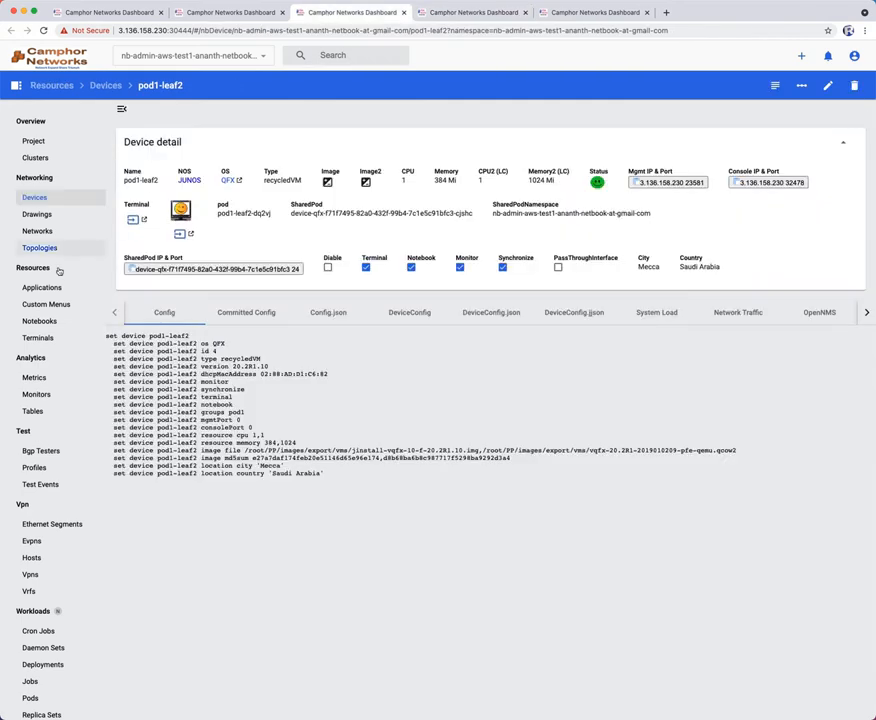
- Open the pod1-server3 device details and start a shell on it
click(34, 197)
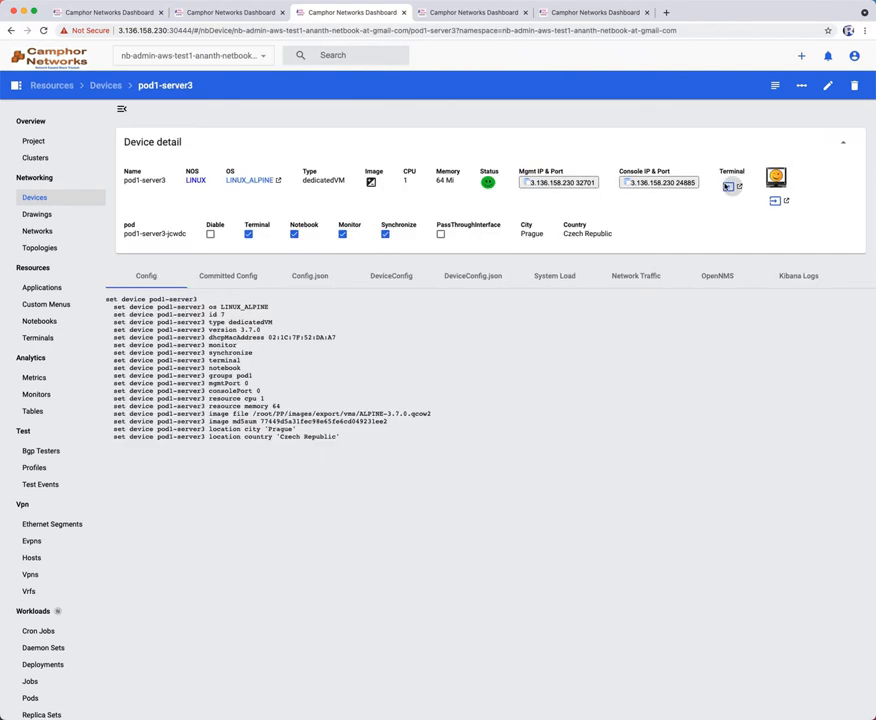
click(776, 177)
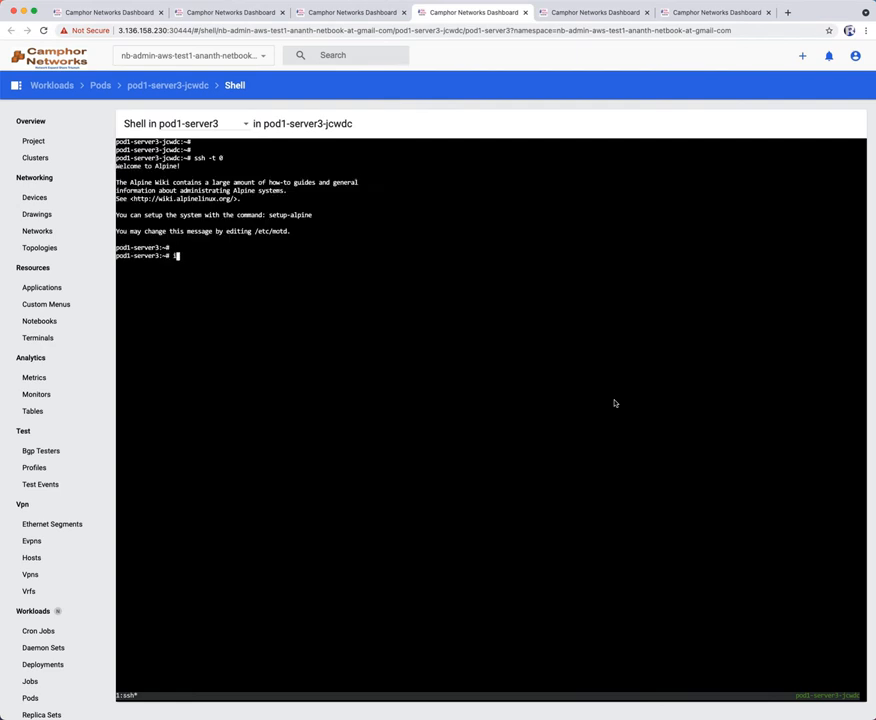
- Check pod1-server3's links and LACP bond status via ip link show and cat /proc/net/bonding/bond0
text(ip link show | grep bond)
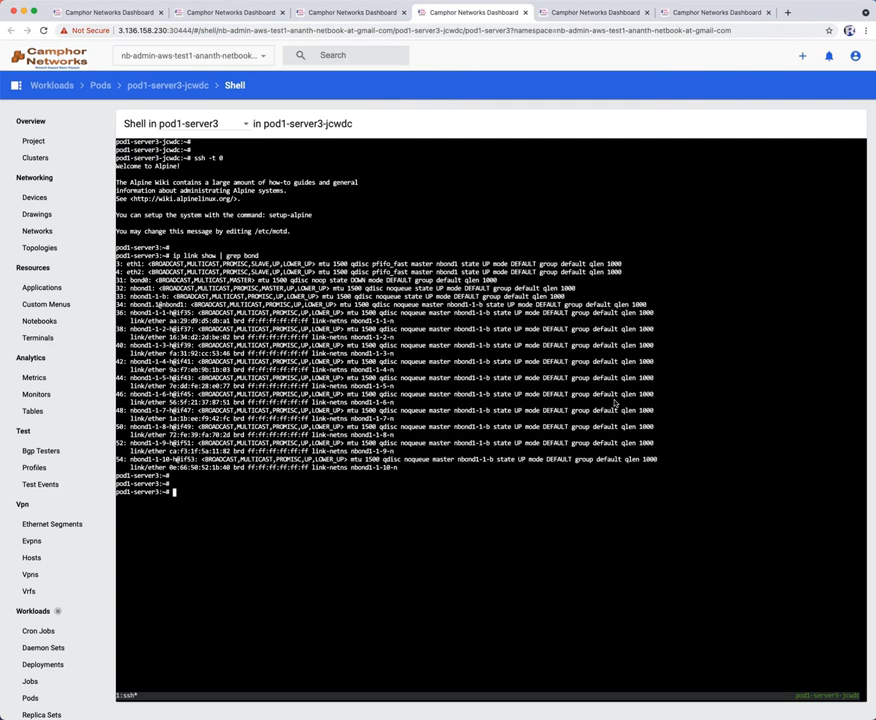
text(cat /proc/)
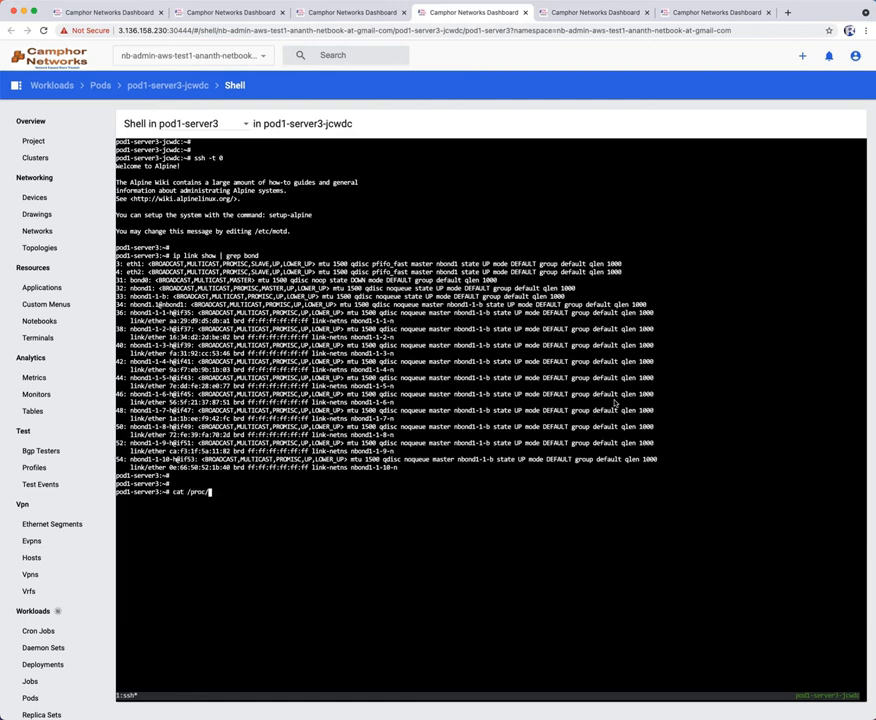
text(net/bonding/)
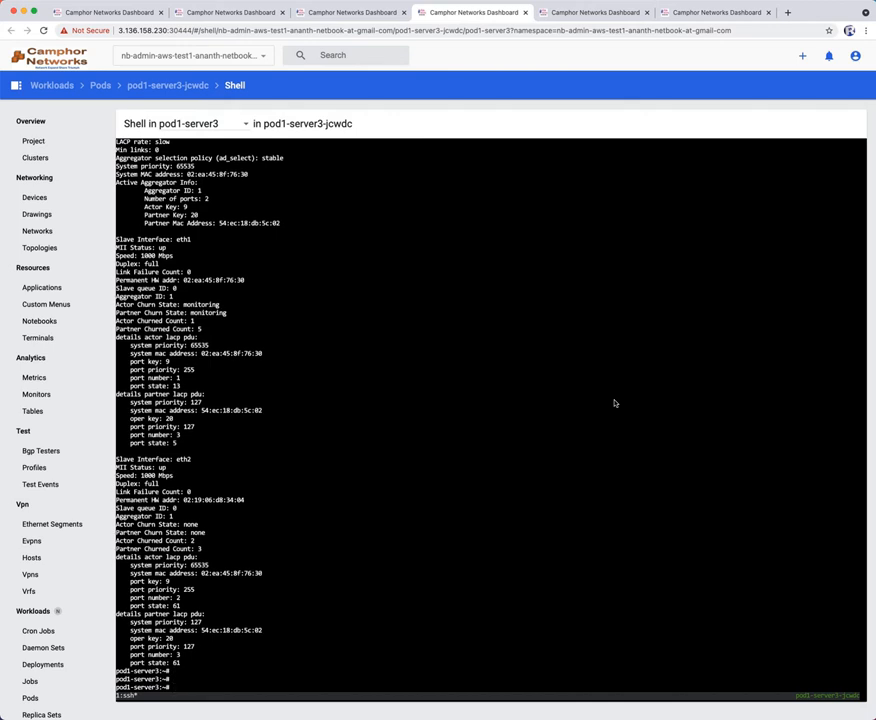
text(ip net)
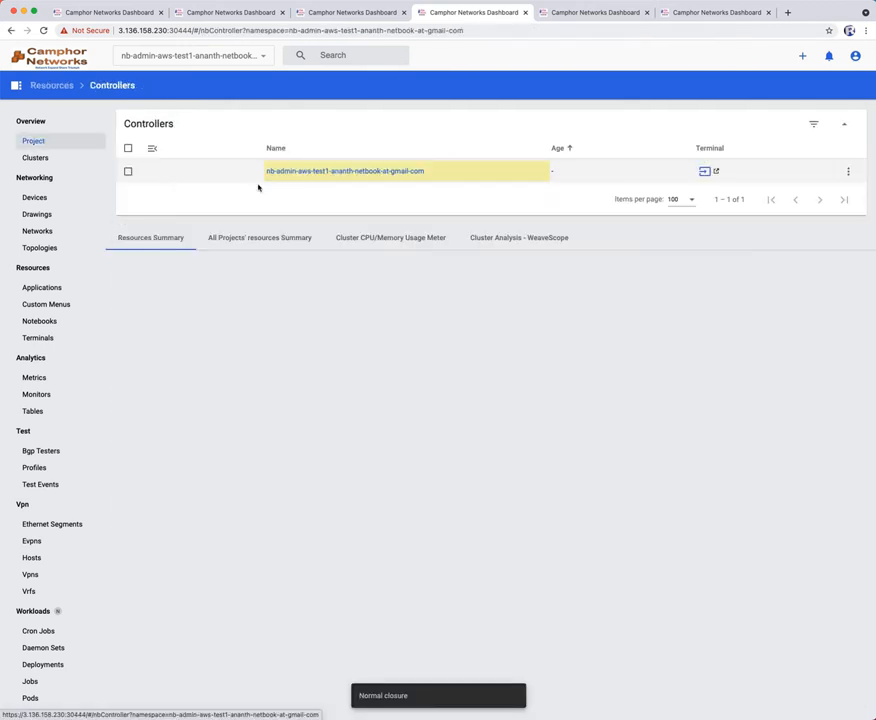
- Open the project's detail page and review its Configuration tab
click(343, 170)
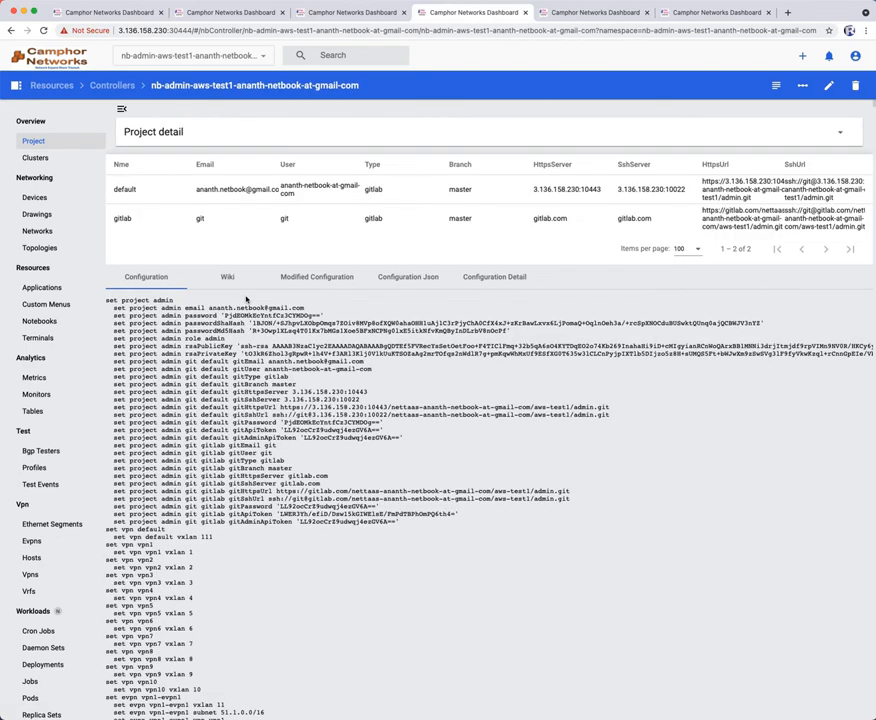
scroll(down, 3)
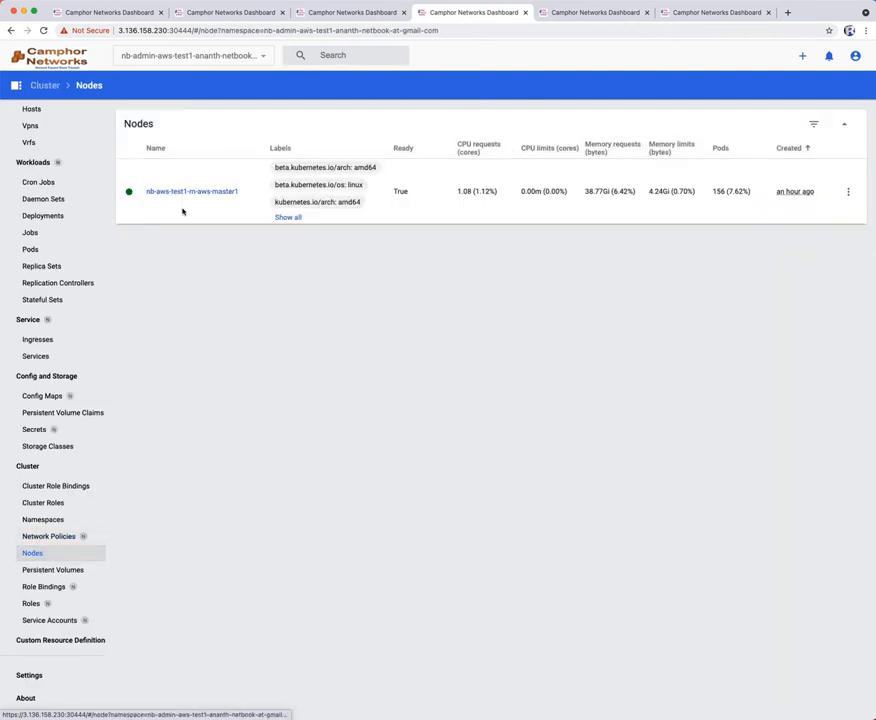
- Show the Applications list with argo, gitlab, grafana, jupyter and the other available apps
click(191, 191)
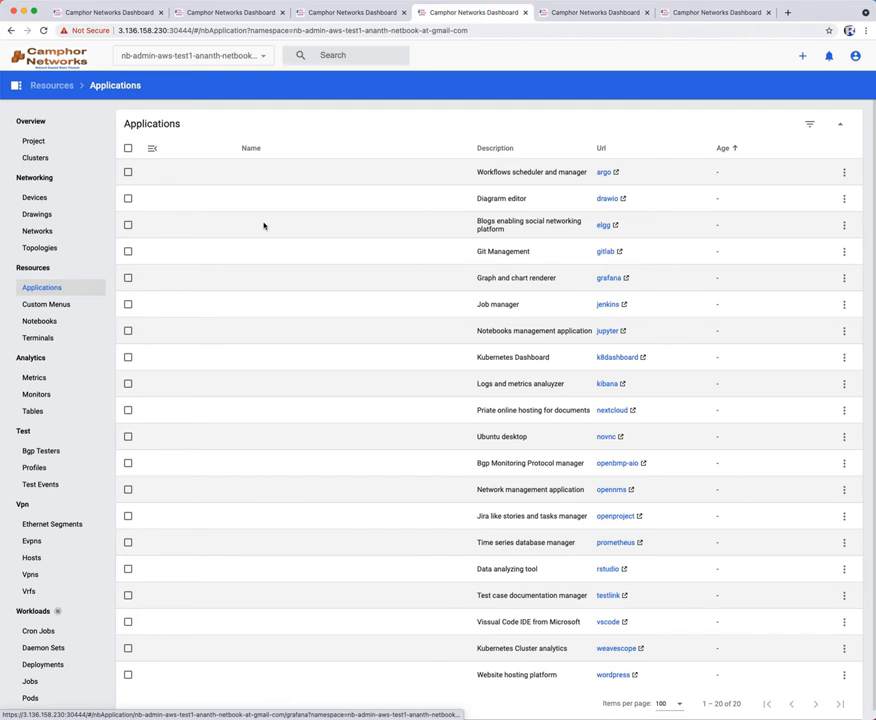
- Launch the novnc Ubuntu desktop and open a terminal on it
click(609, 436)
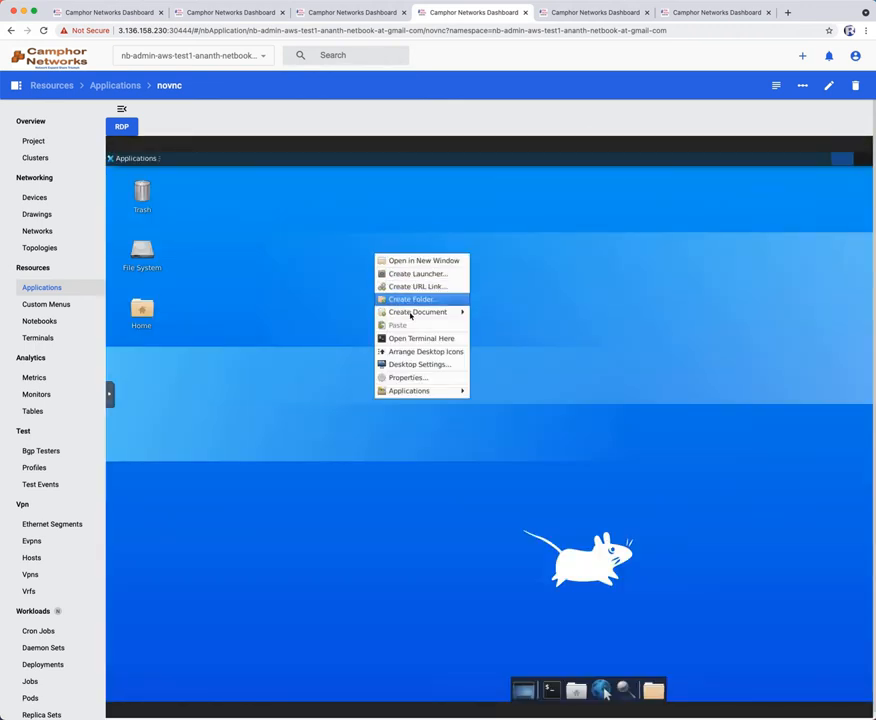
click(420, 338)
text(/usr/bin/nb/nettaas_wireshark)
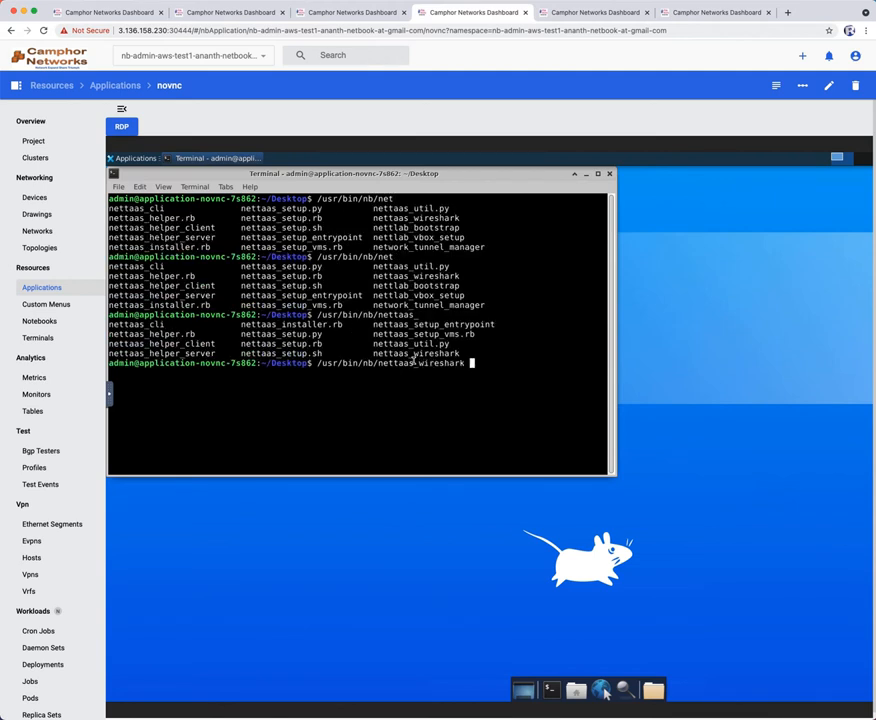
- Show the usage help for /usr/bin/nb/nettaas_wireshark in the terminal
text(--help)
text(/usr/bin/nb/nettaas_wireshark)
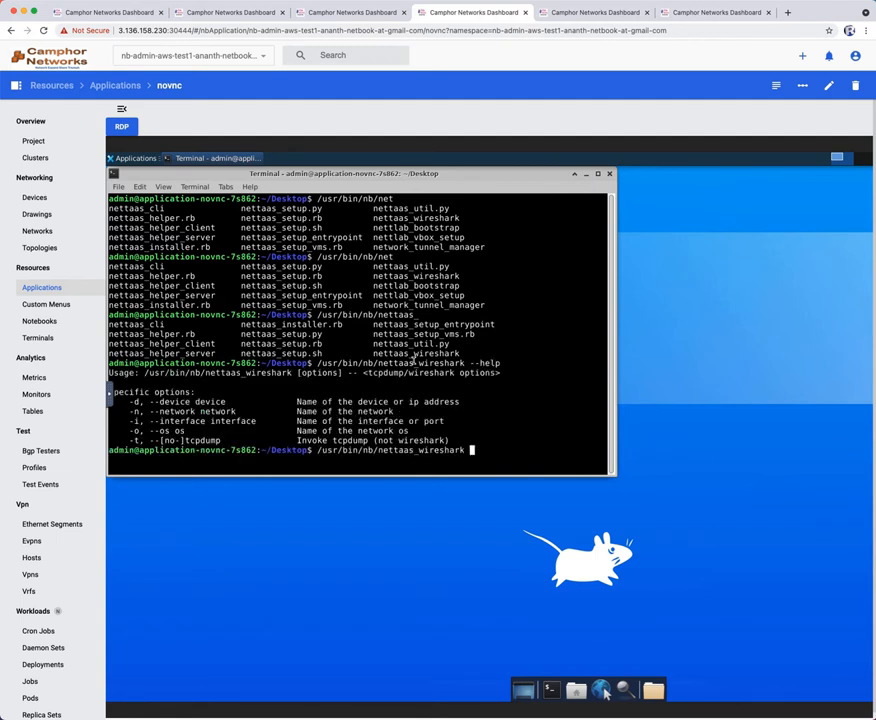
text(-d)
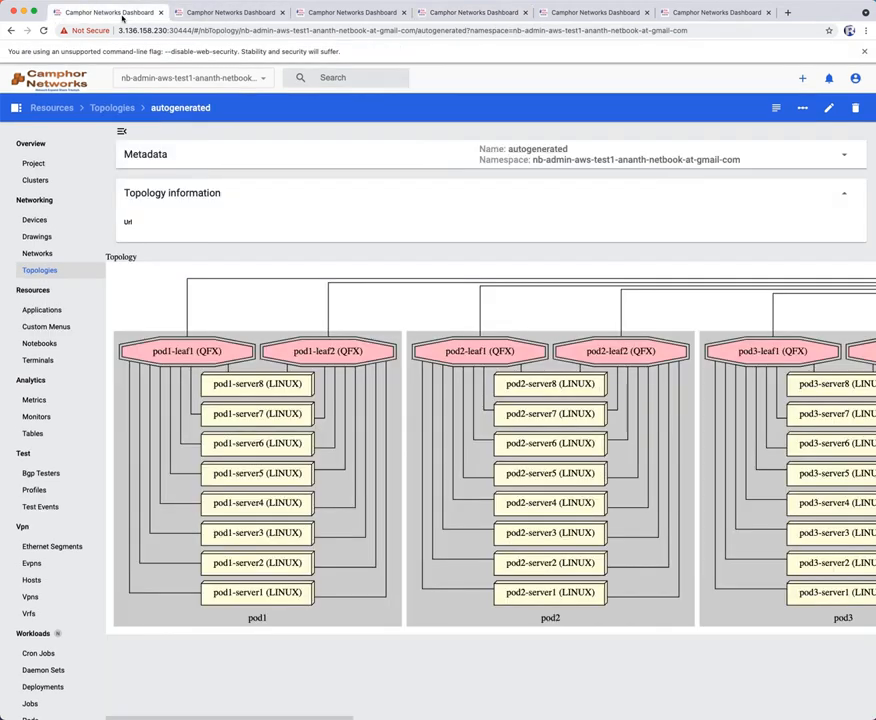
mouse_move(453, 324)
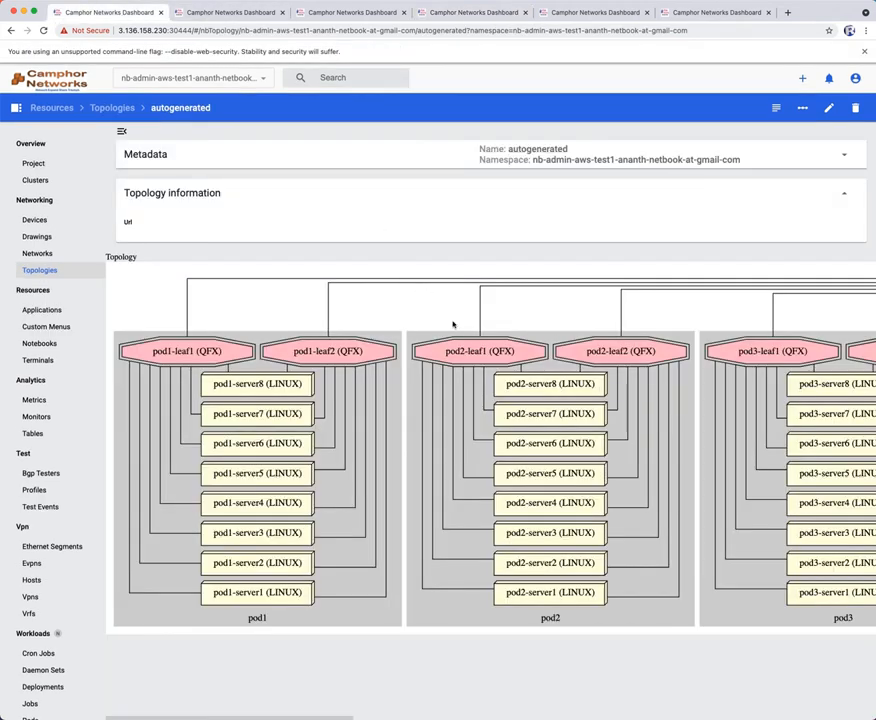
- Scroll the topology diagram right to show spine1 and spine2 above pods 3–5
scroll(right, 3)
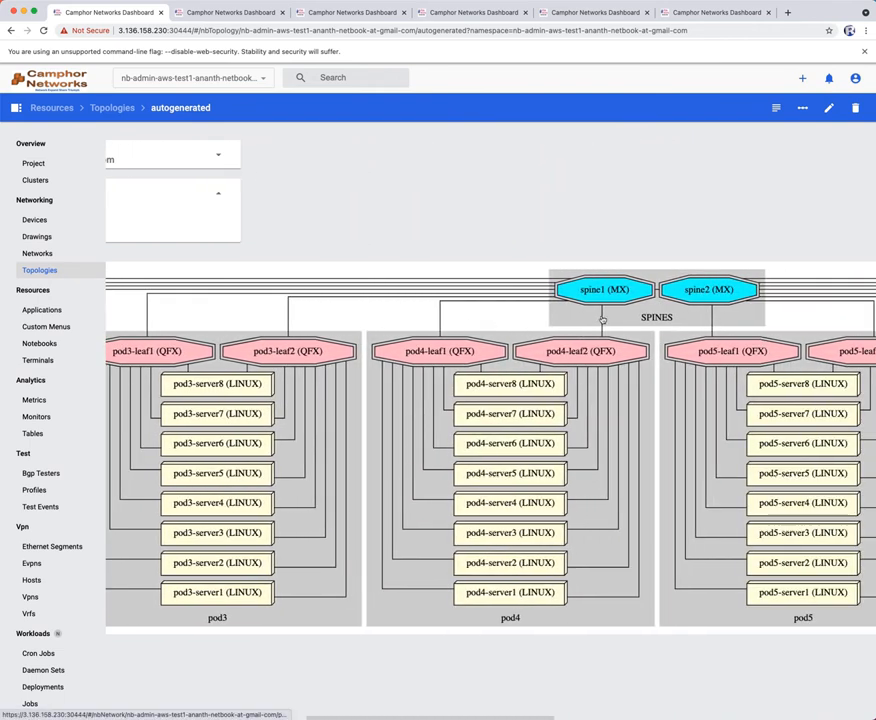
mouse_move(604, 290)
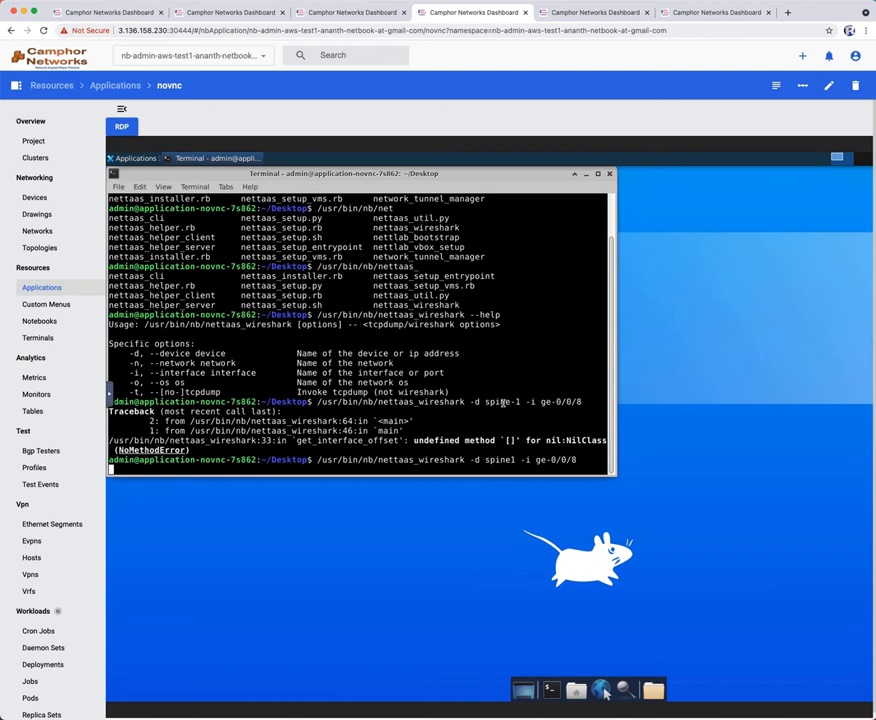
- Run nettaas_wireshark -d spine1 -i ge-0/0/8, then return to the notebooks list
key(Return)
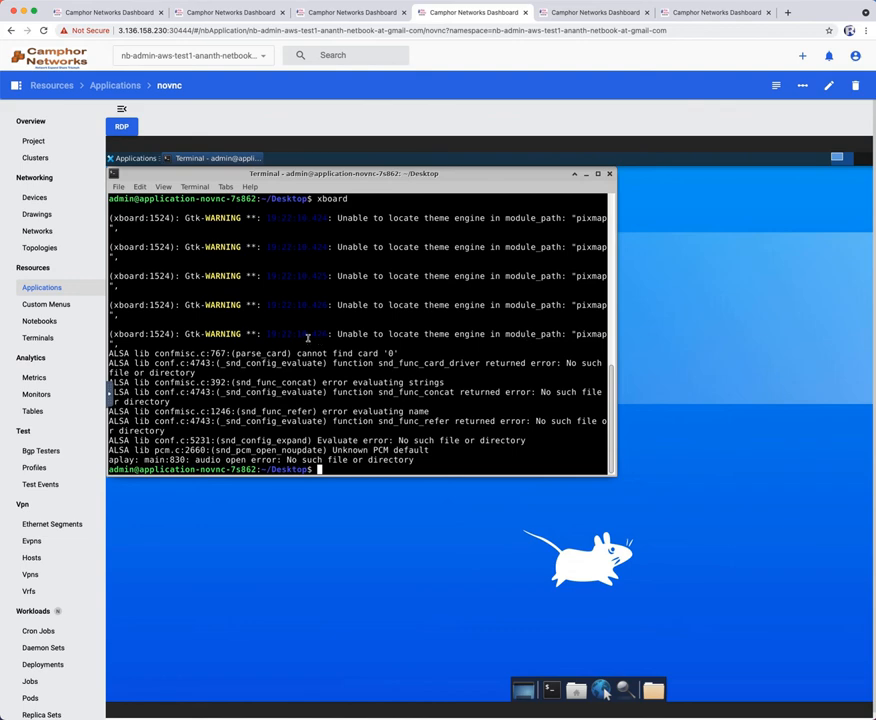
click(39, 320)
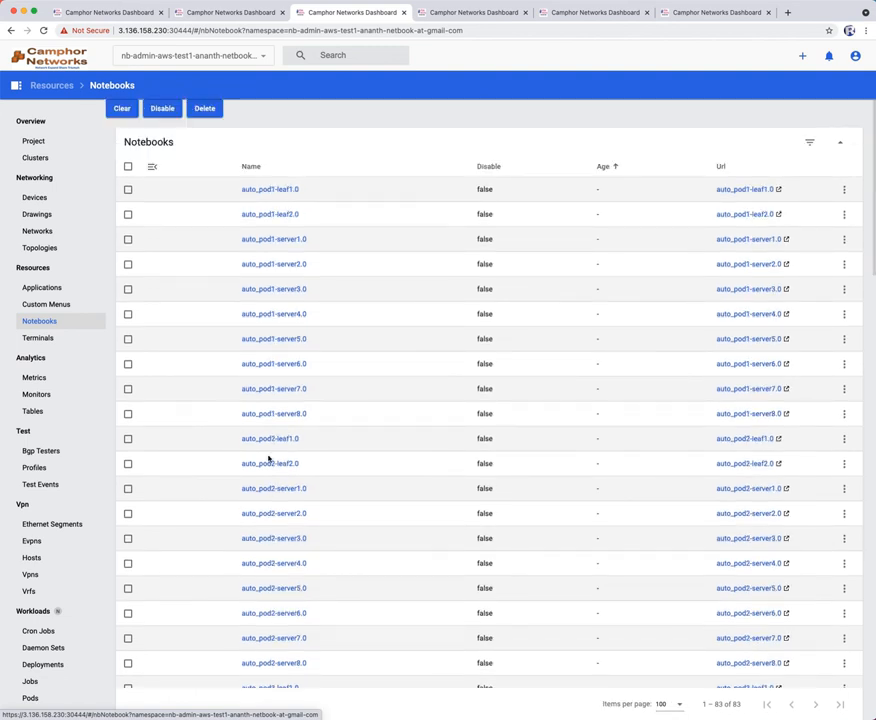
mouse_move(810, 142)
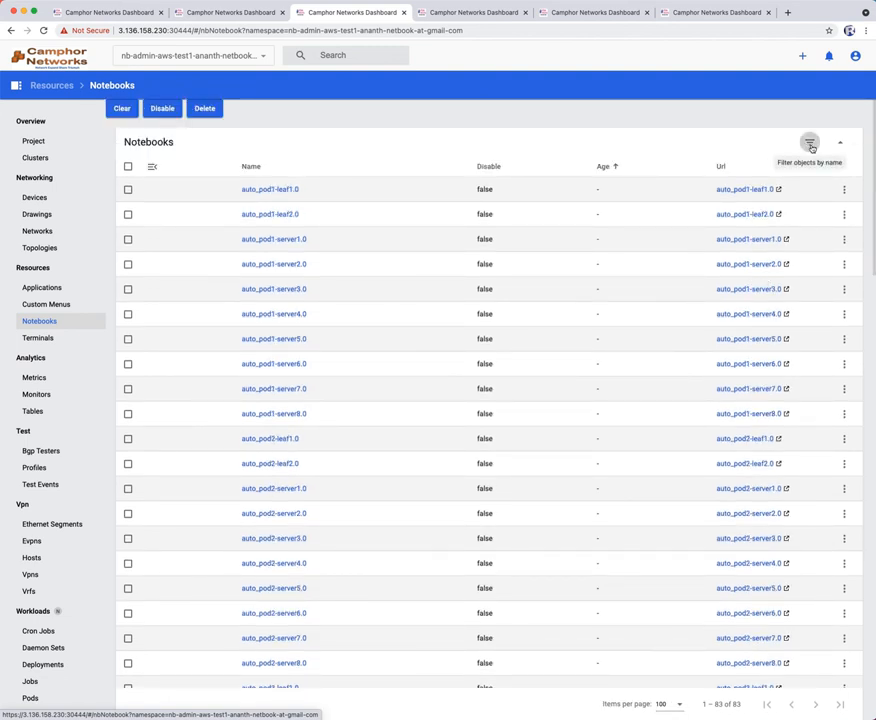
- Filter notebooks by 'spine' and open auto_spine2.0
text(spine)
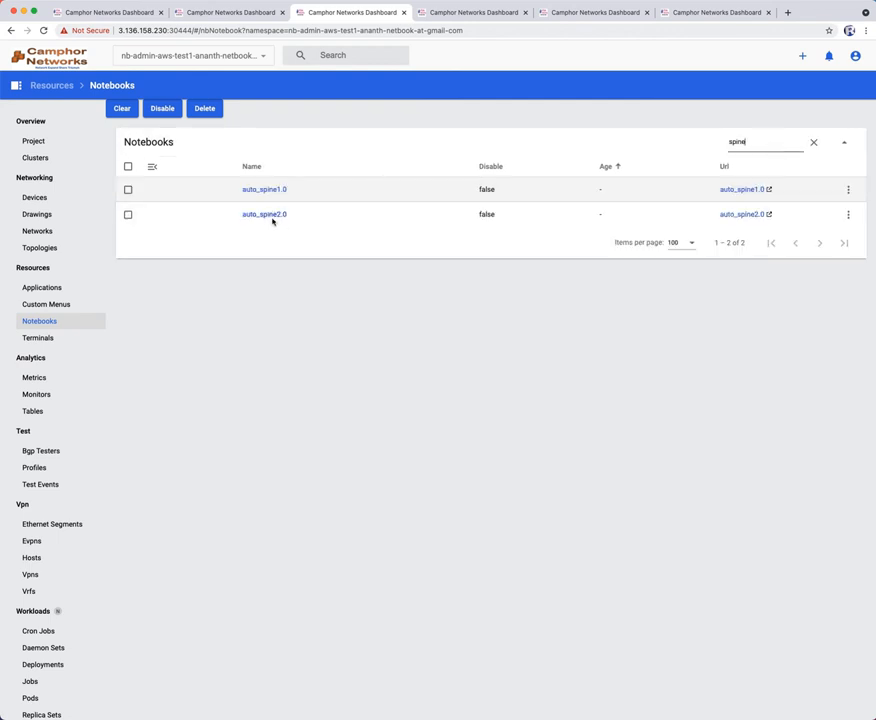
click(263, 214)
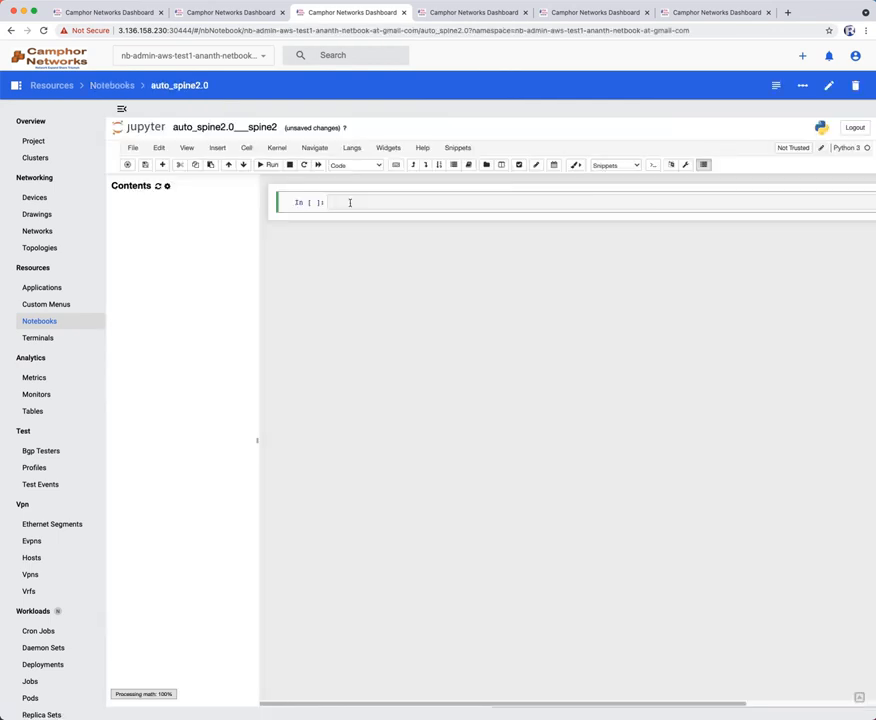
- Run 'cli show bgp summary' and 'cli show bgp ?' on spine2, listing nine established peers and completions
text(cli show bgp summary)
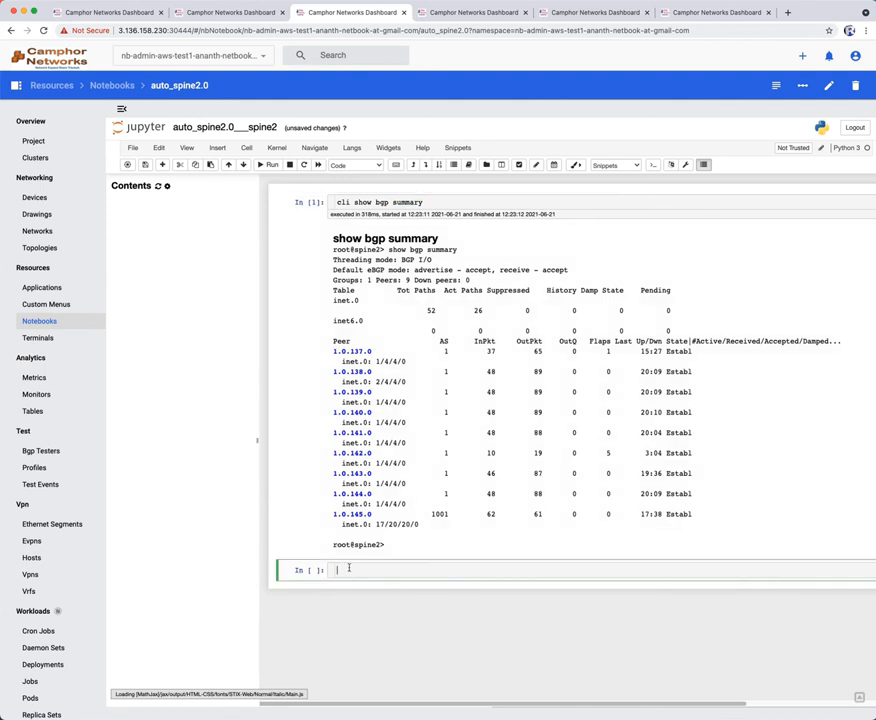
text(cli show bgp)
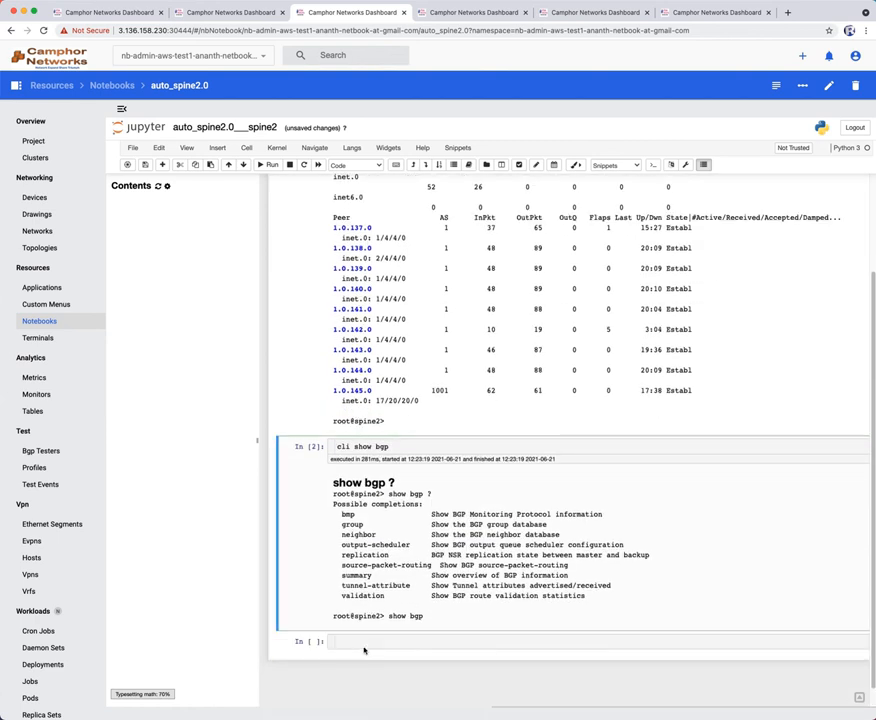
text(em)
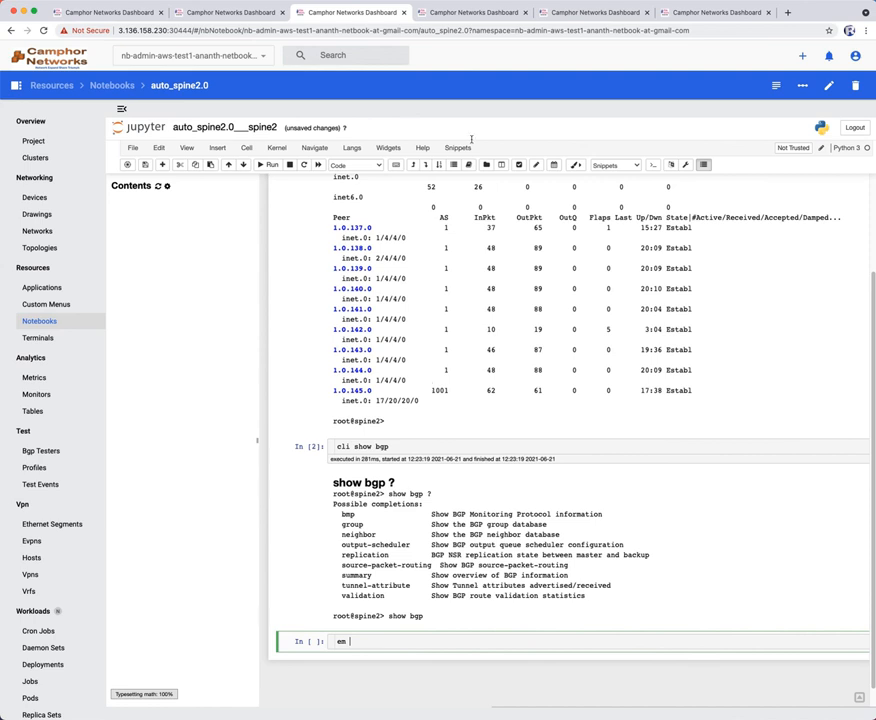
click(458, 147)
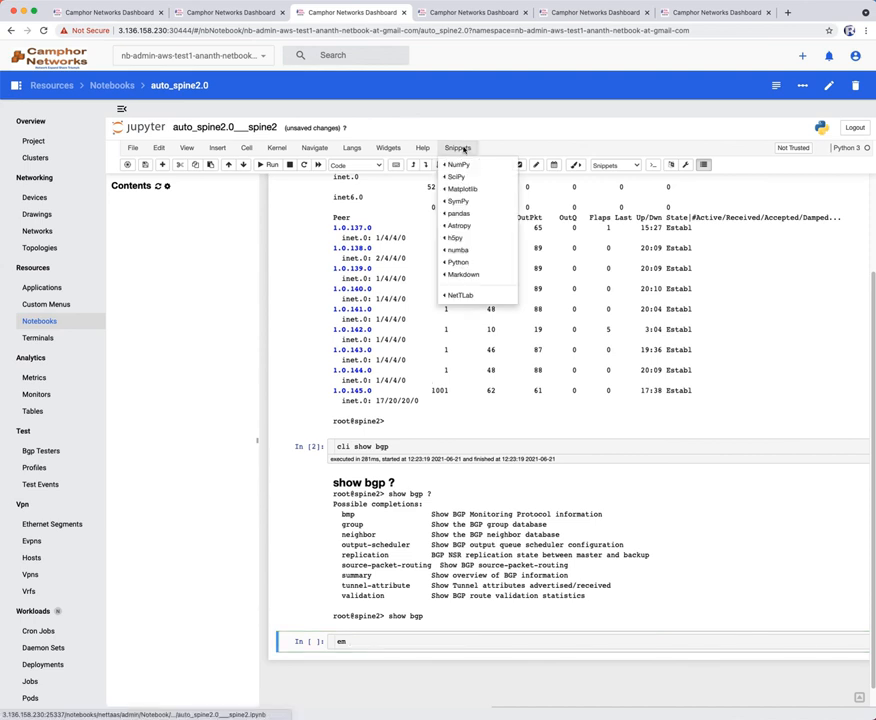